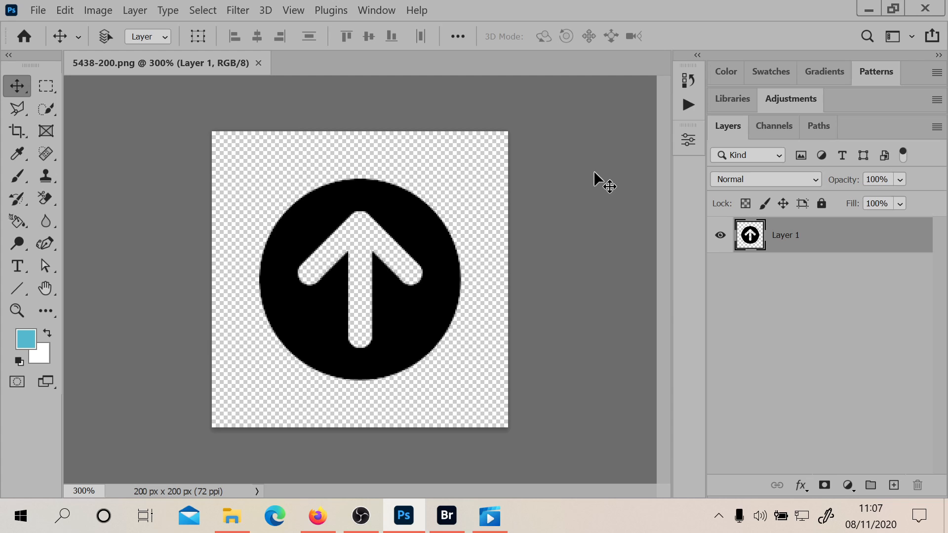
mouse_move(509, 179)
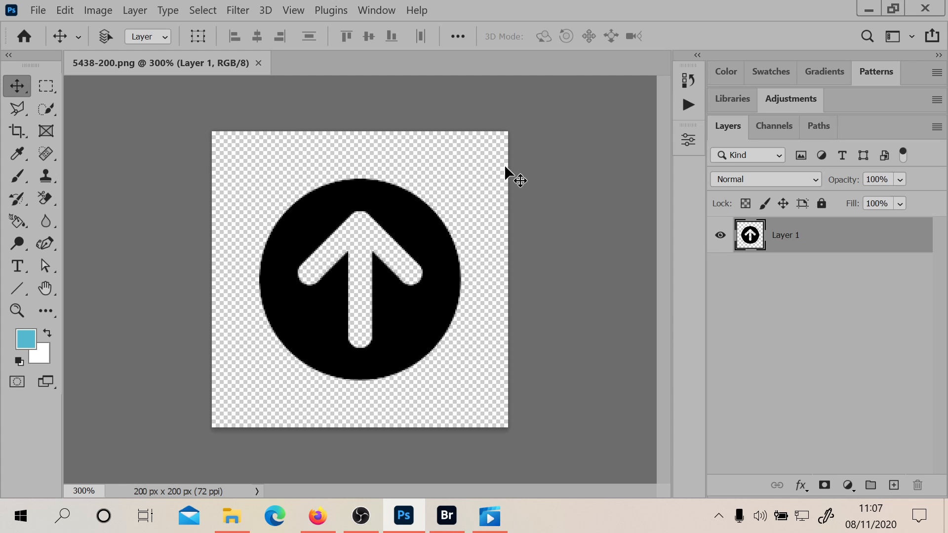
Bring up the Transparency & Gamut preferences, showing a medium grid with light colors.
left_click(65, 10)
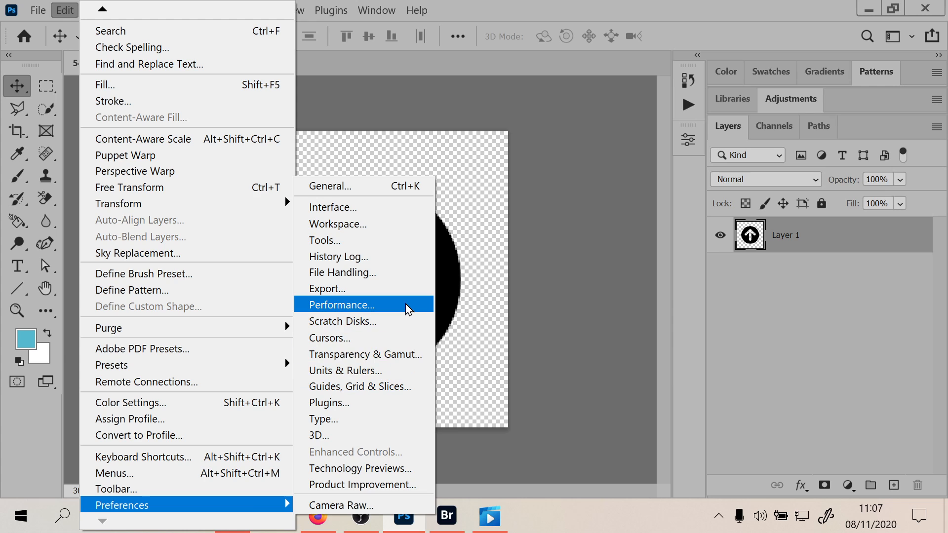
key("Escape")
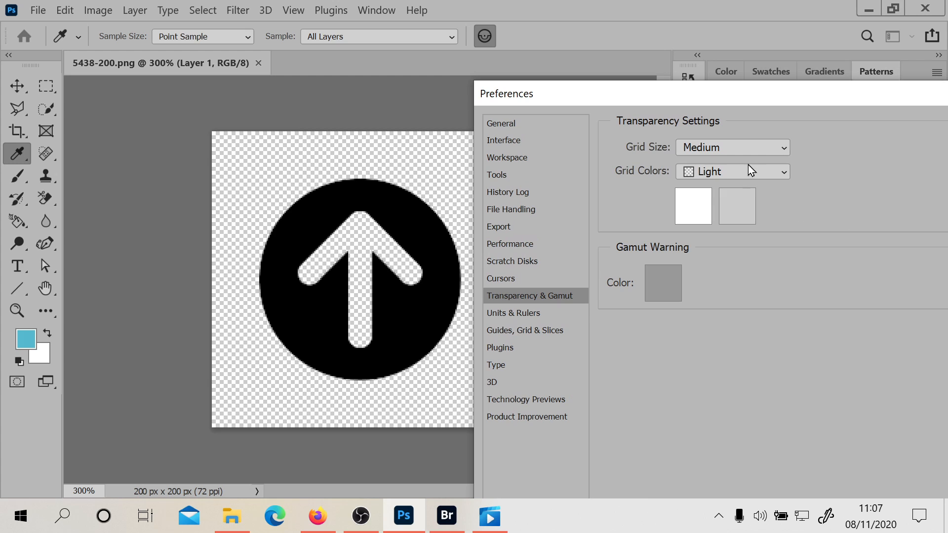
Try Large and None grid sizes, return to Medium, and confirm the preferences.
left_click(732, 148)
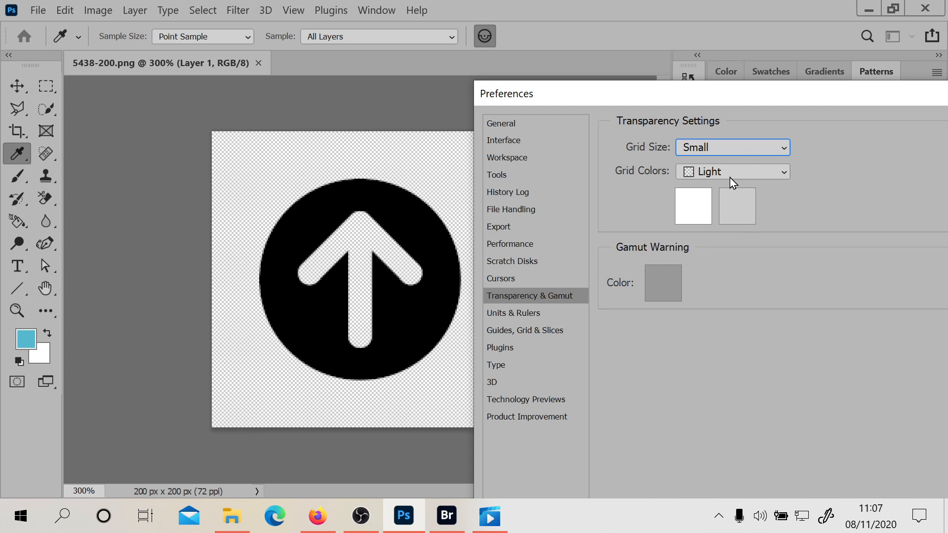
left_click(731, 148)
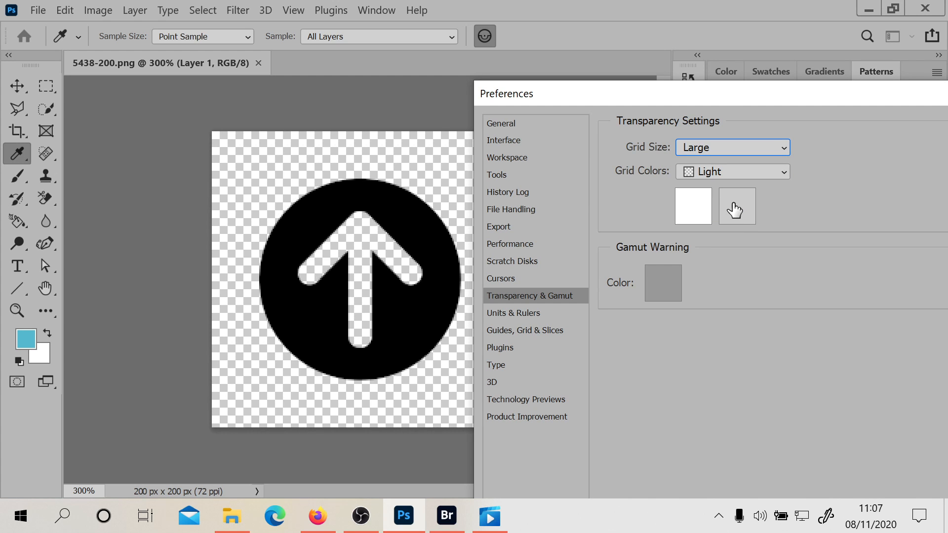
left_click(731, 147)
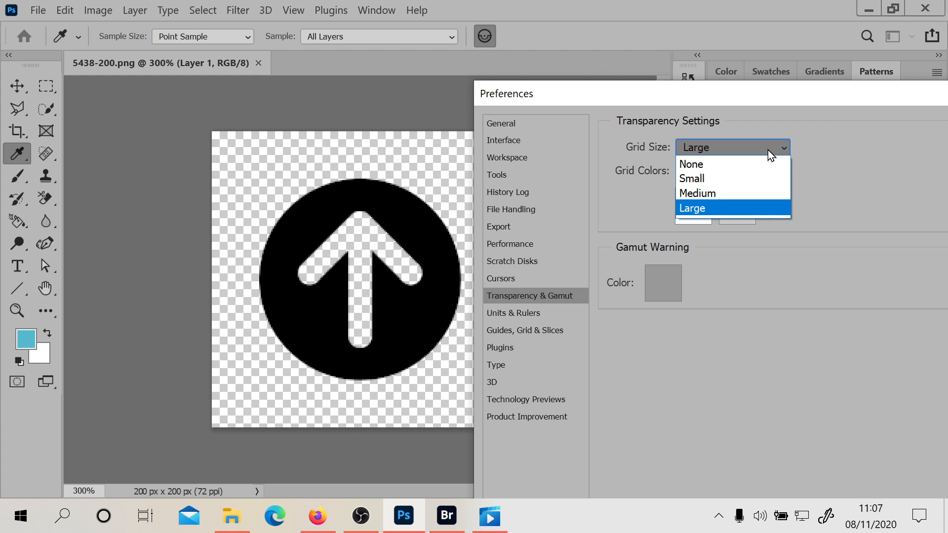
left_click(690, 164)
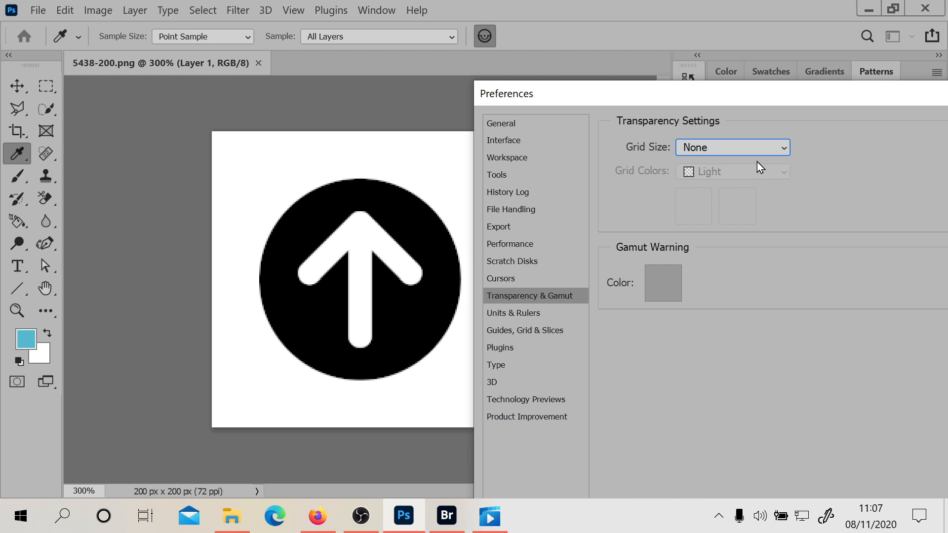
left_click(733, 147)
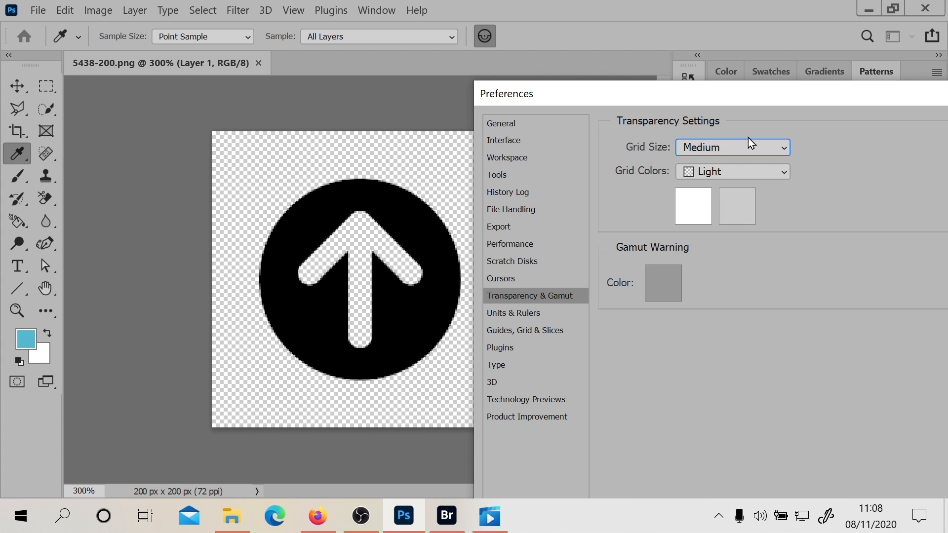
mouse_move(582, 137)
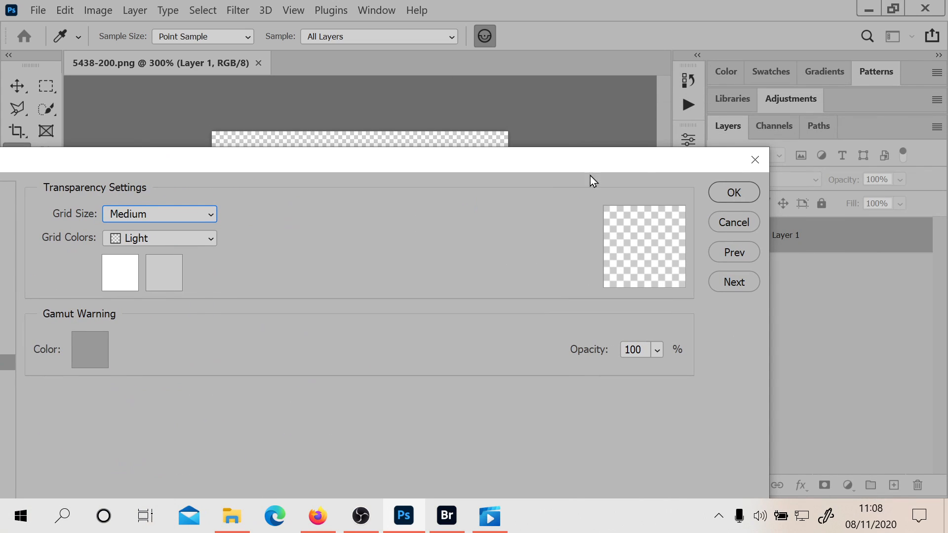
left_click(733, 192)
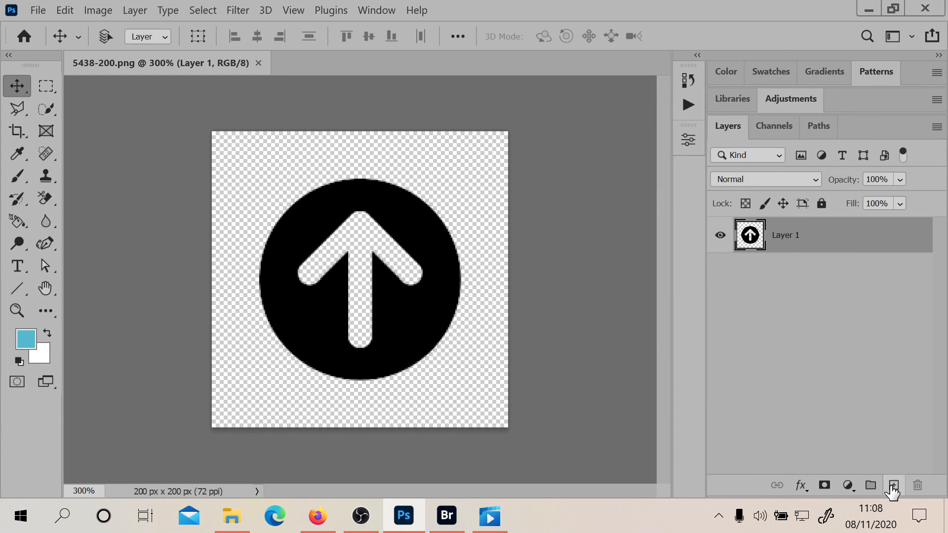
Add a water-textured layer above the arrow, then open the red X image images.png.
left_click(894, 486)
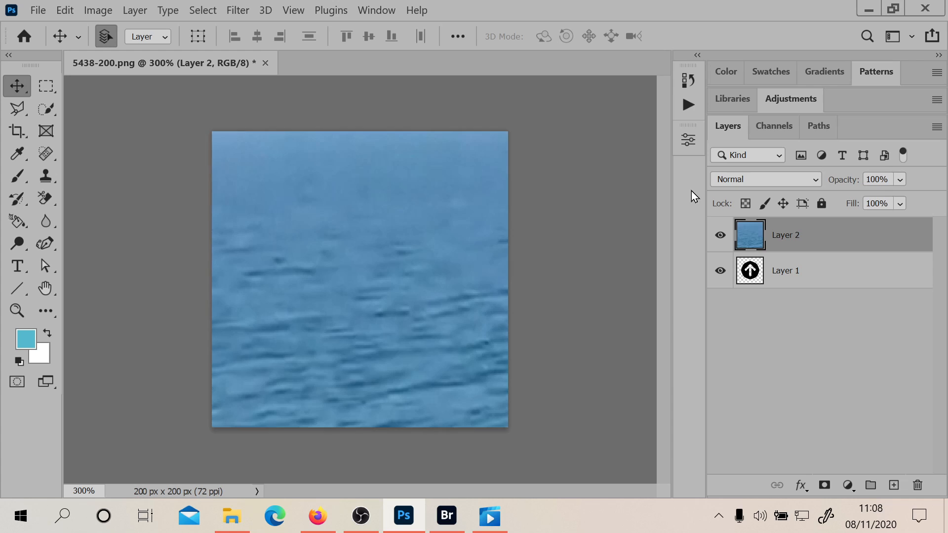
left_click(786, 270)
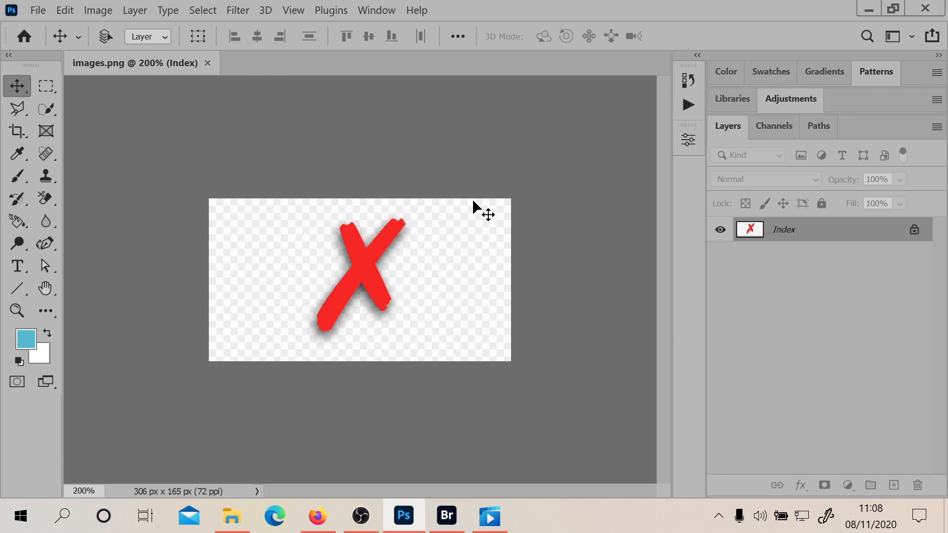
mouse_move(514, 308)
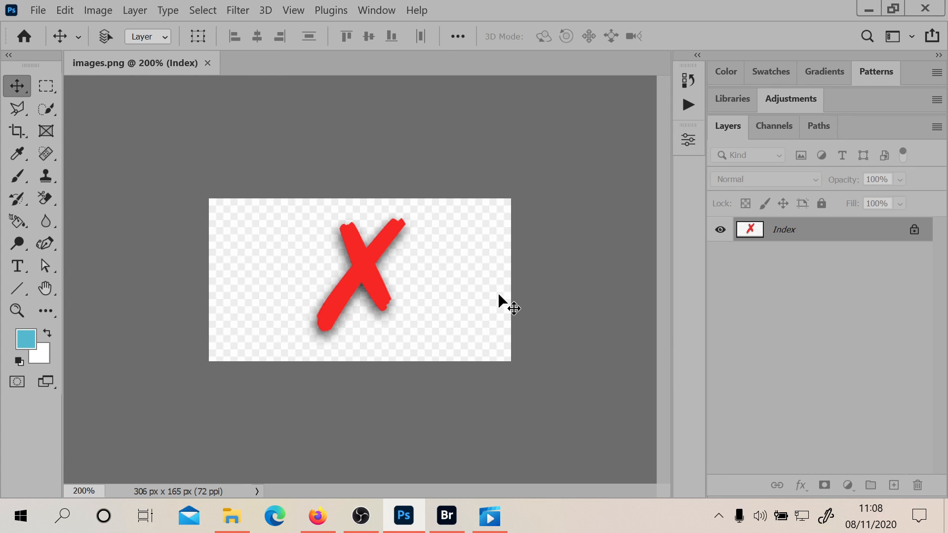
mouse_move(97, 10)
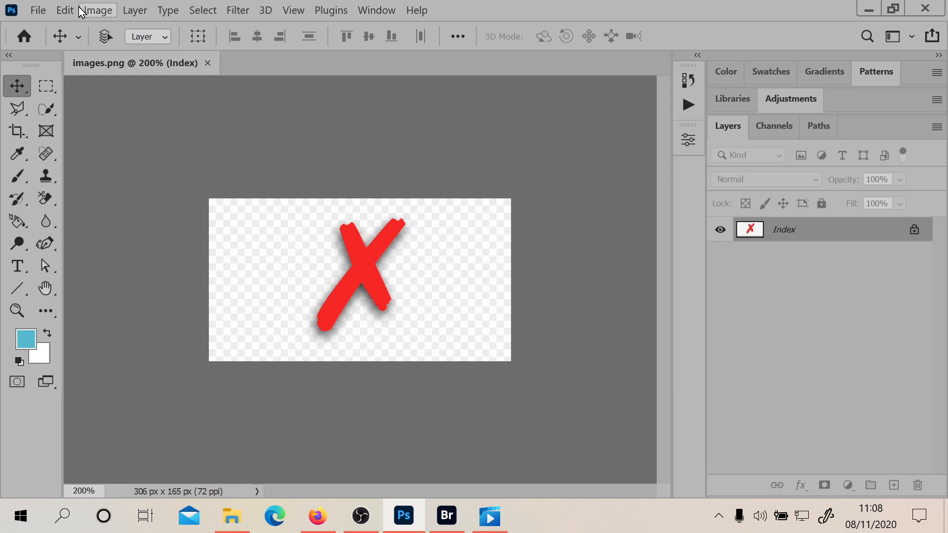
left_click(65, 10)
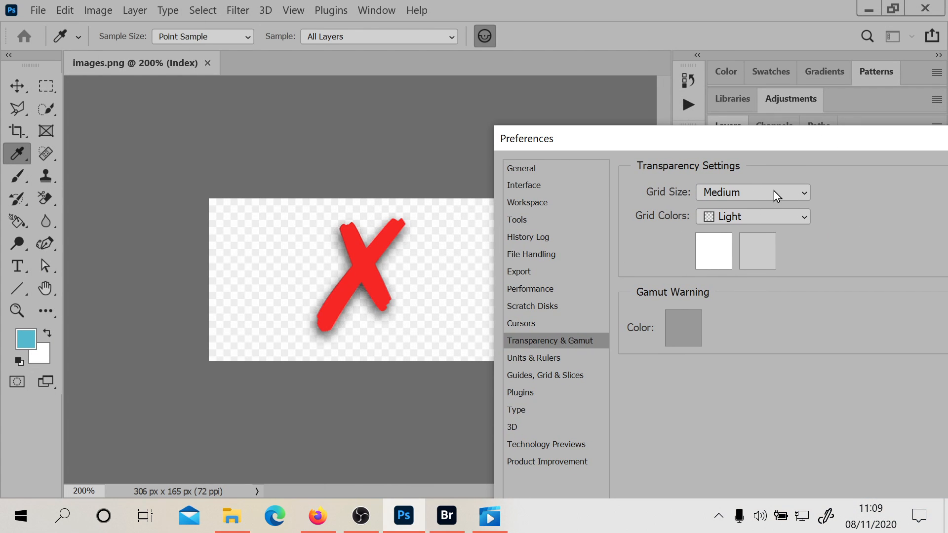
left_click(752, 192)
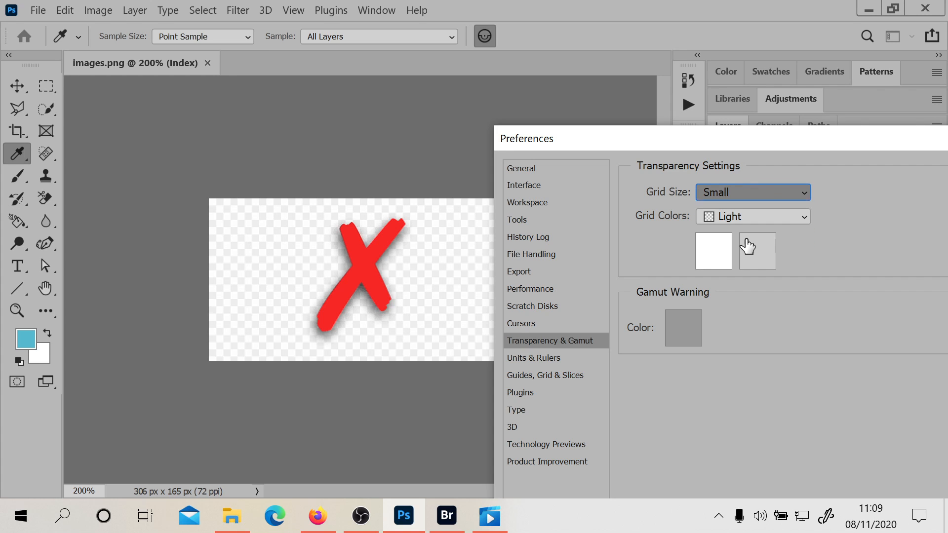
left_click(752, 192)
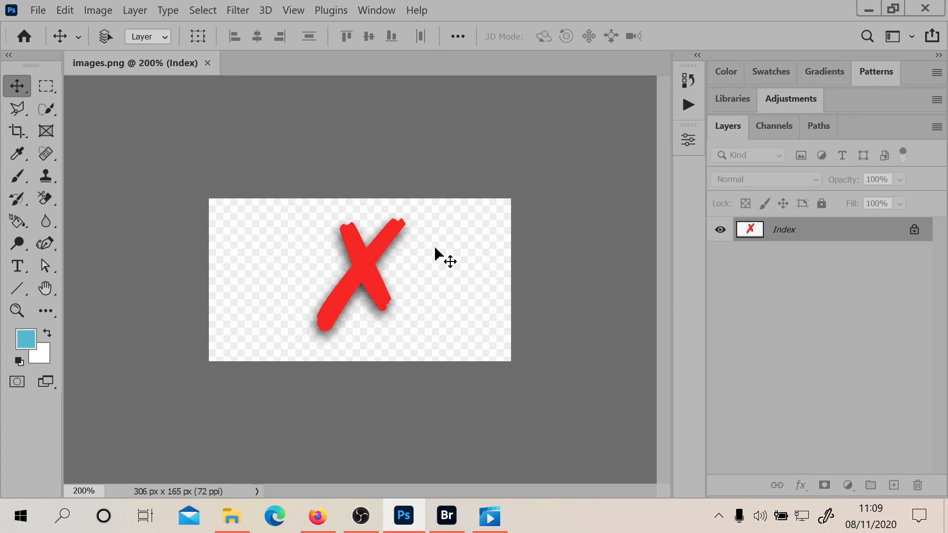
mouse_move(528, 242)
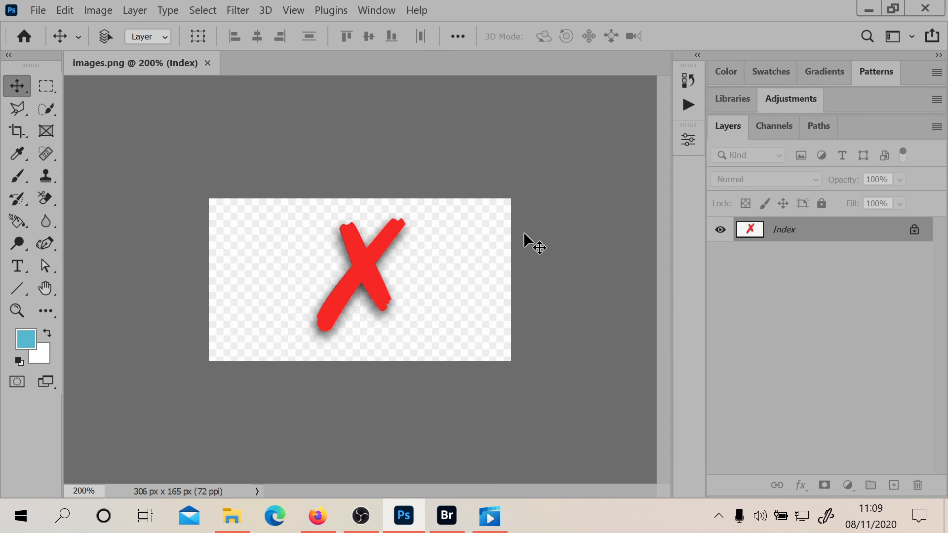
mouse_move(443, 350)
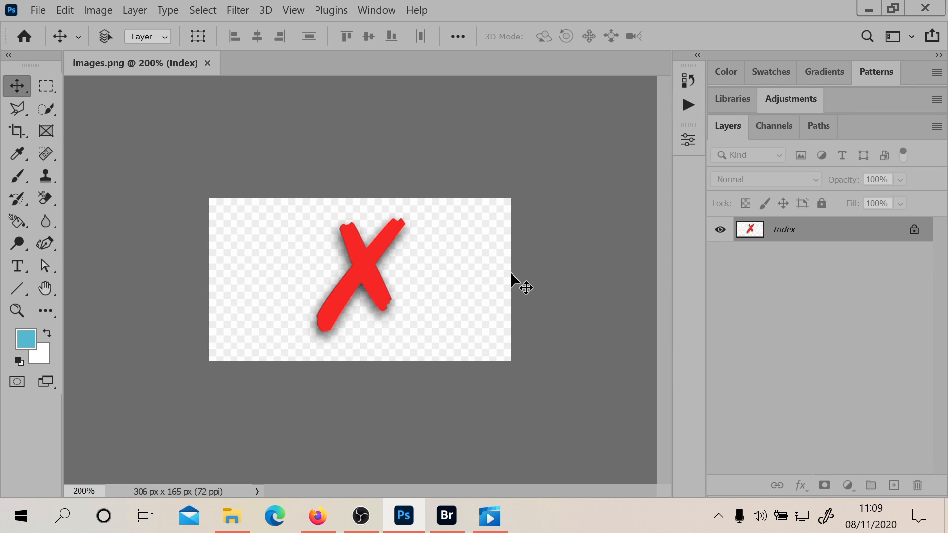
mouse_move(320, 289)
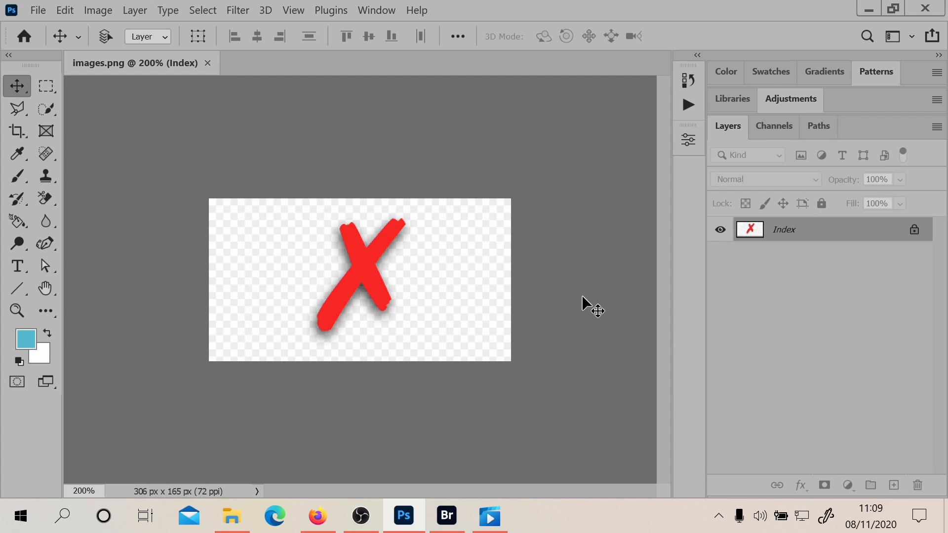
mouse_move(327, 254)
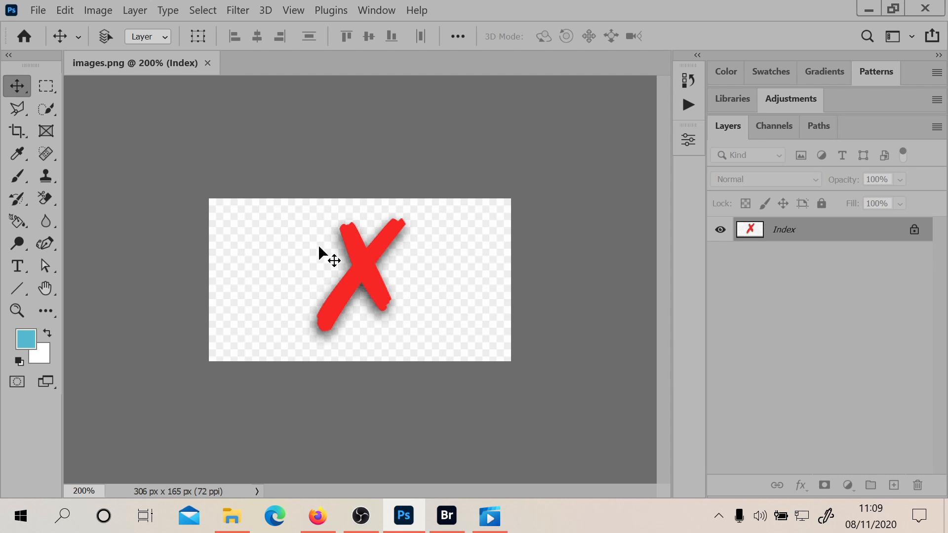
mouse_move(313, 290)
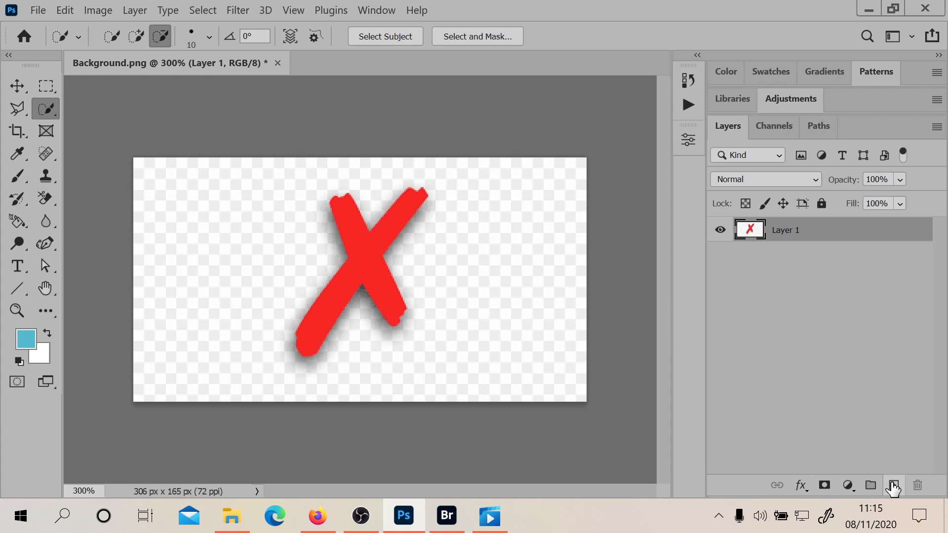
Add a new ocean layer and drag it beneath the red X layer.
left_click(893, 485)
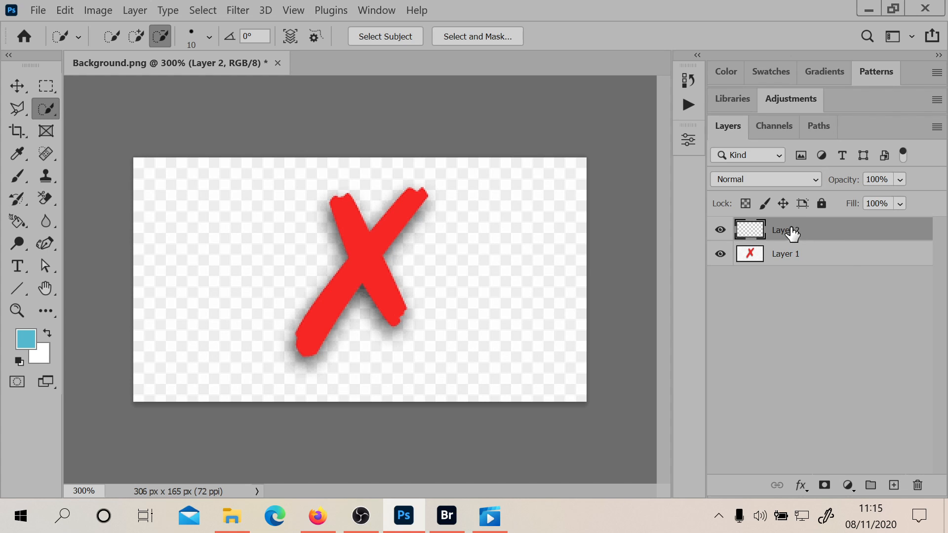
mouse_move(789, 233)
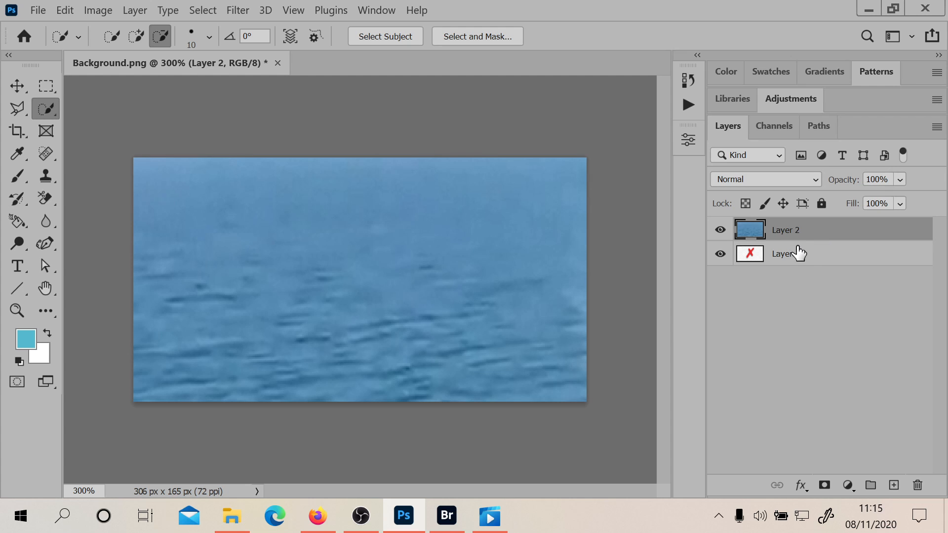
left_click(786, 253)
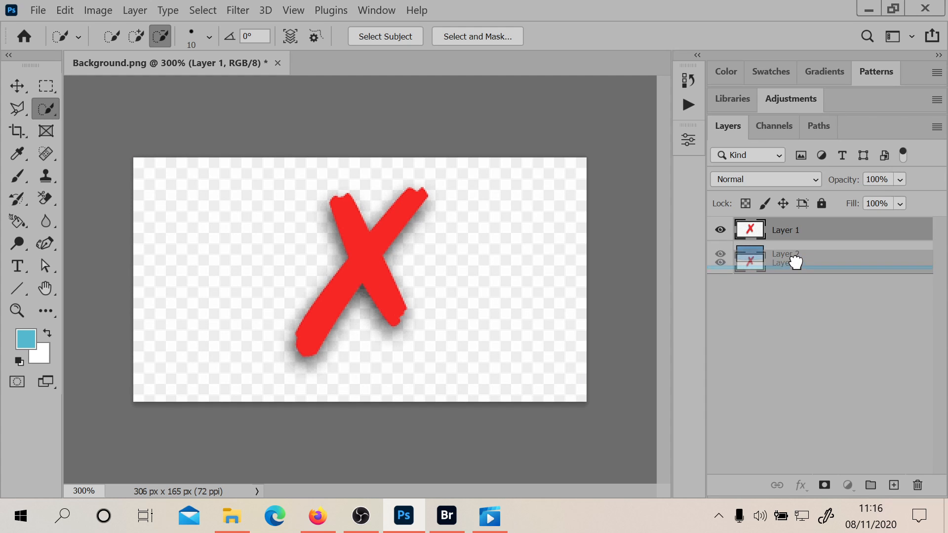
left_click(45, 108)
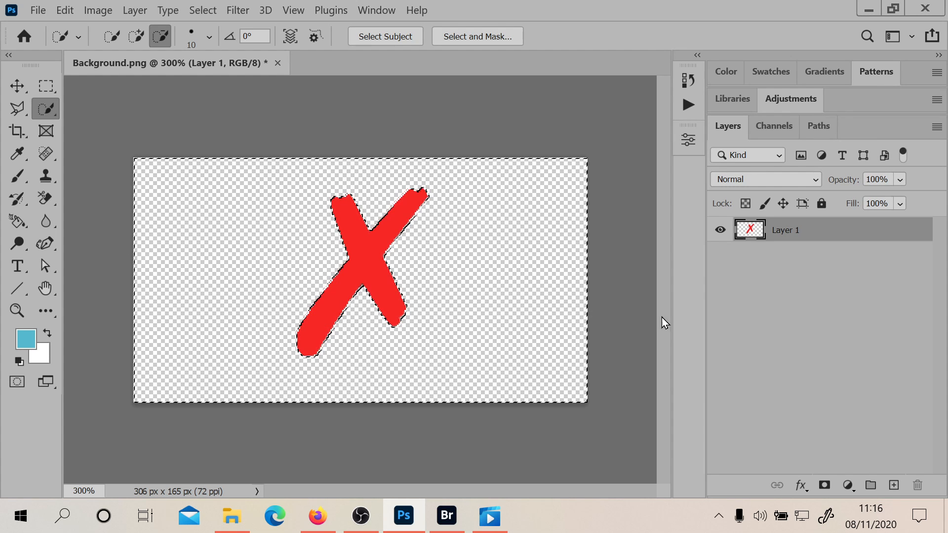
Create a new layer beneath the red X in Background.png.
left_click(894, 485)
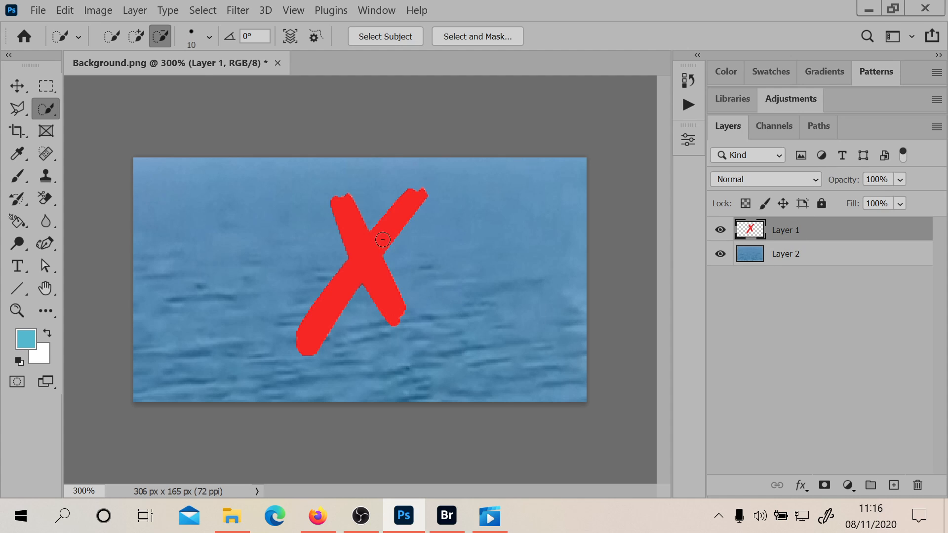
mouse_move(545, 308)
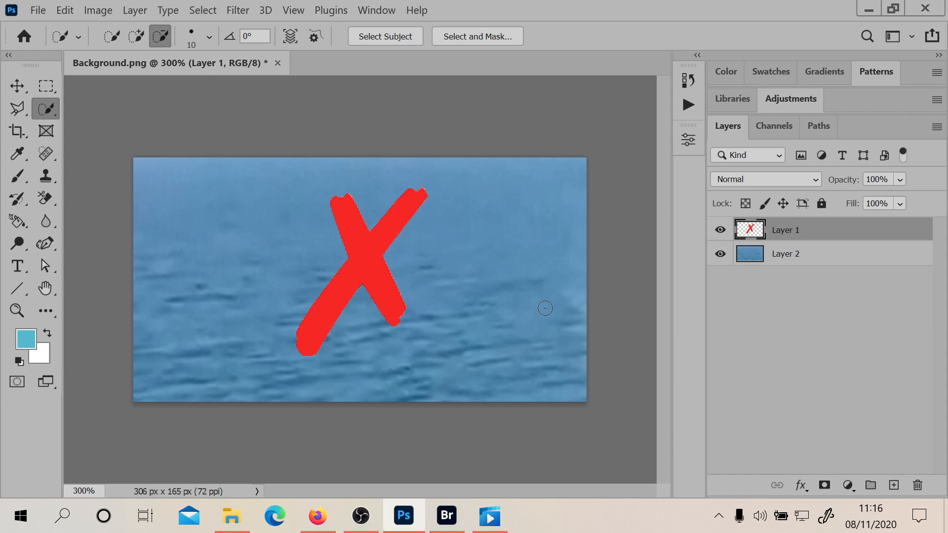